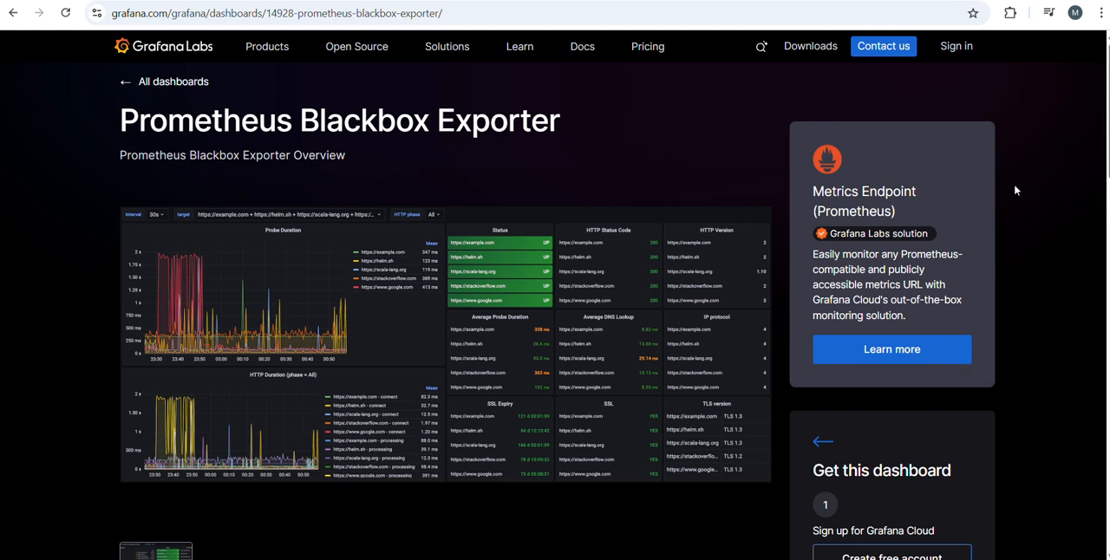
mouse_move(1029, 189)
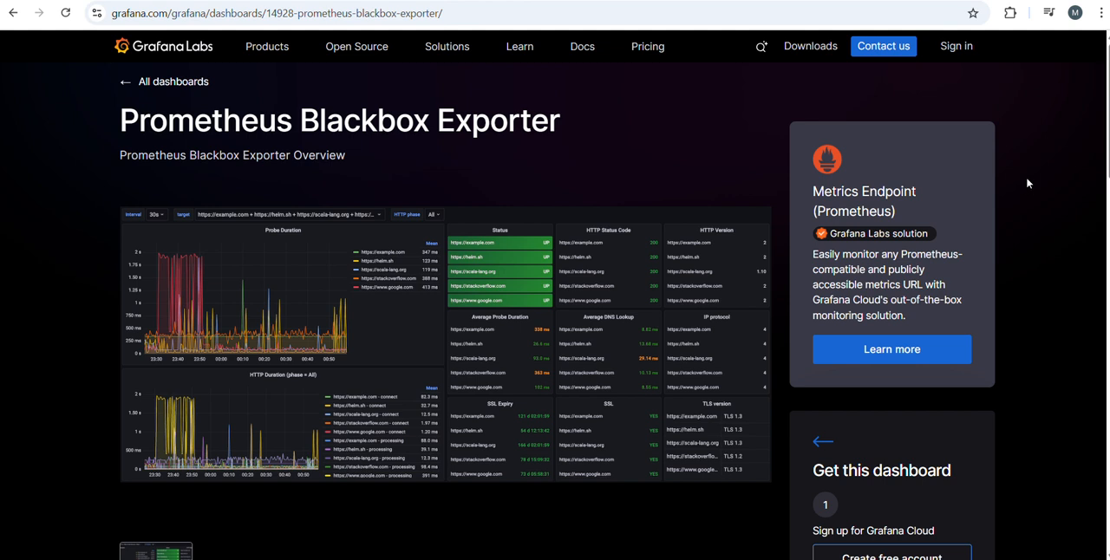
mouse_move(1054, 158)
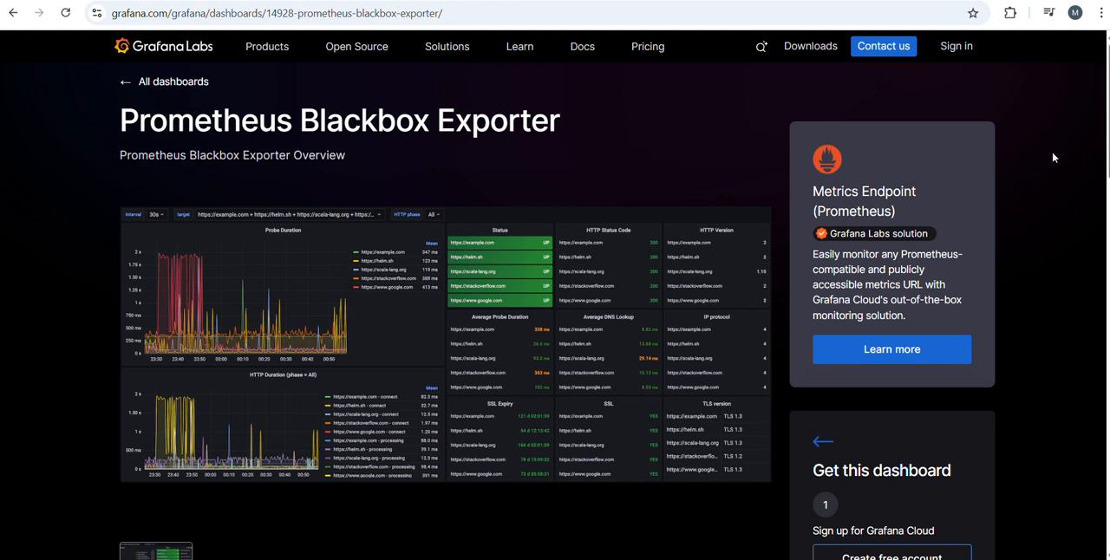
mouse_move(1036, 148)
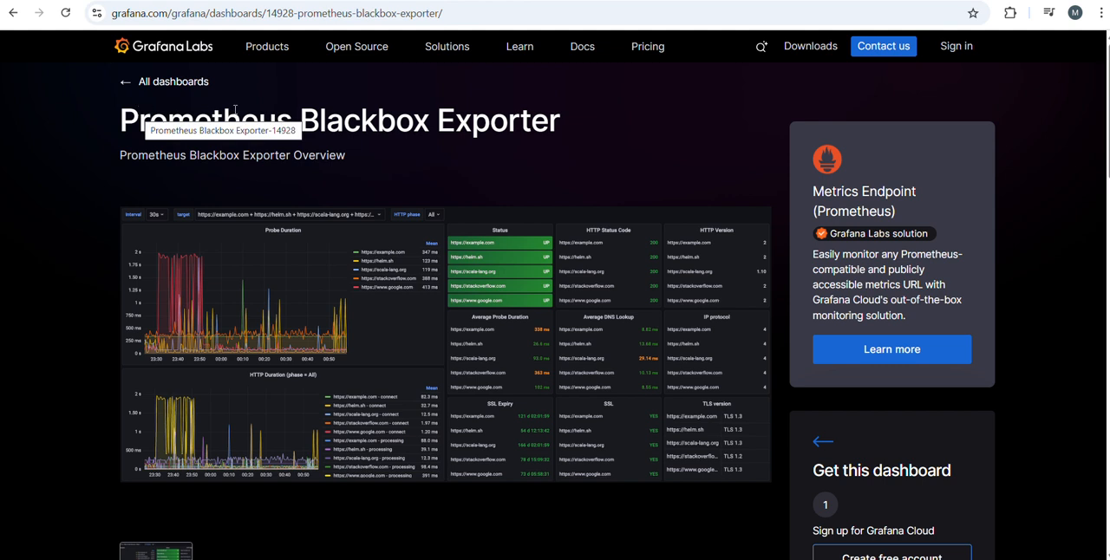
mouse_move(400, 145)
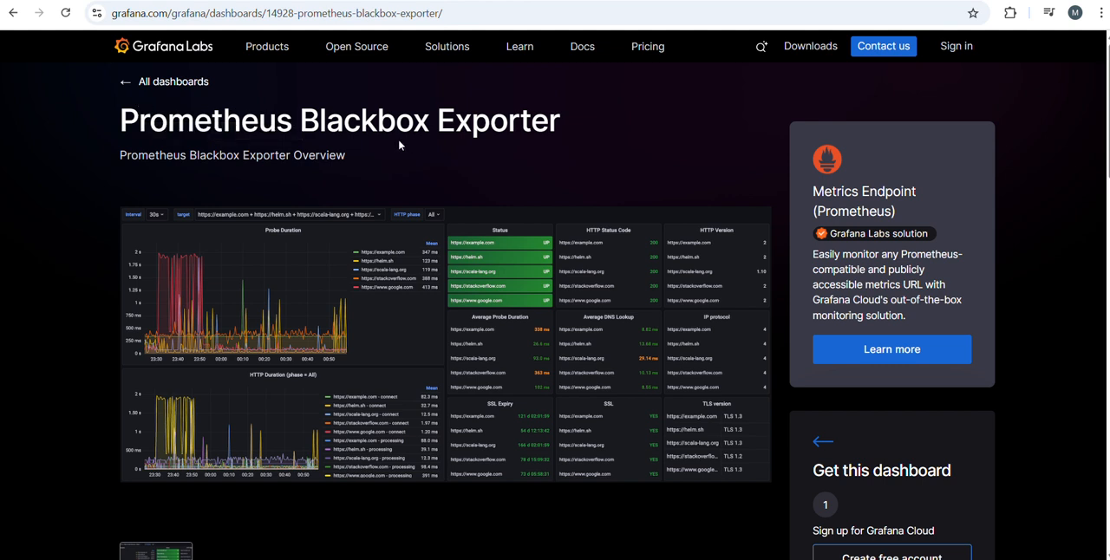
mouse_move(370, 155)
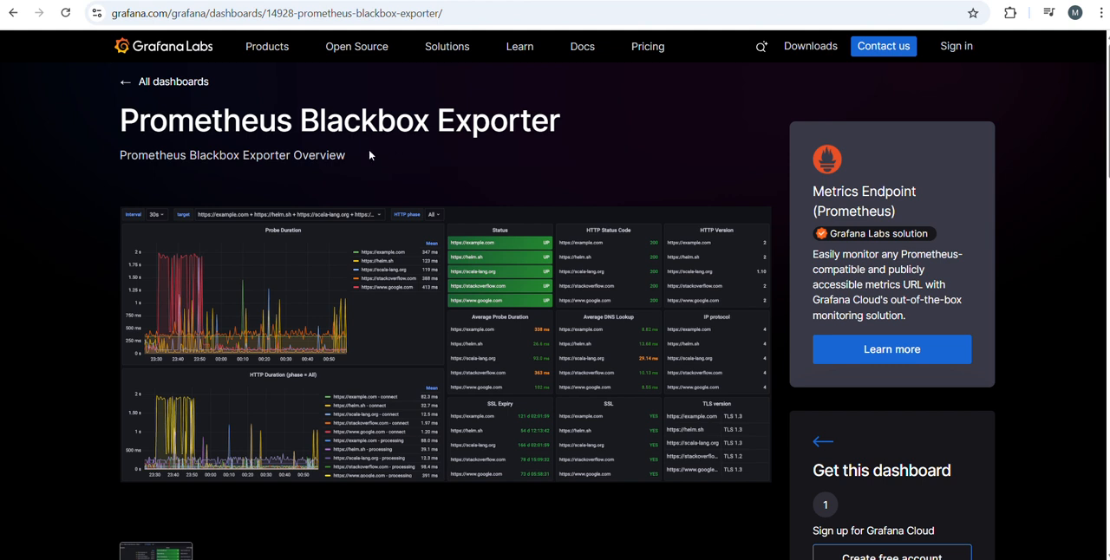
mouse_move(383, 154)
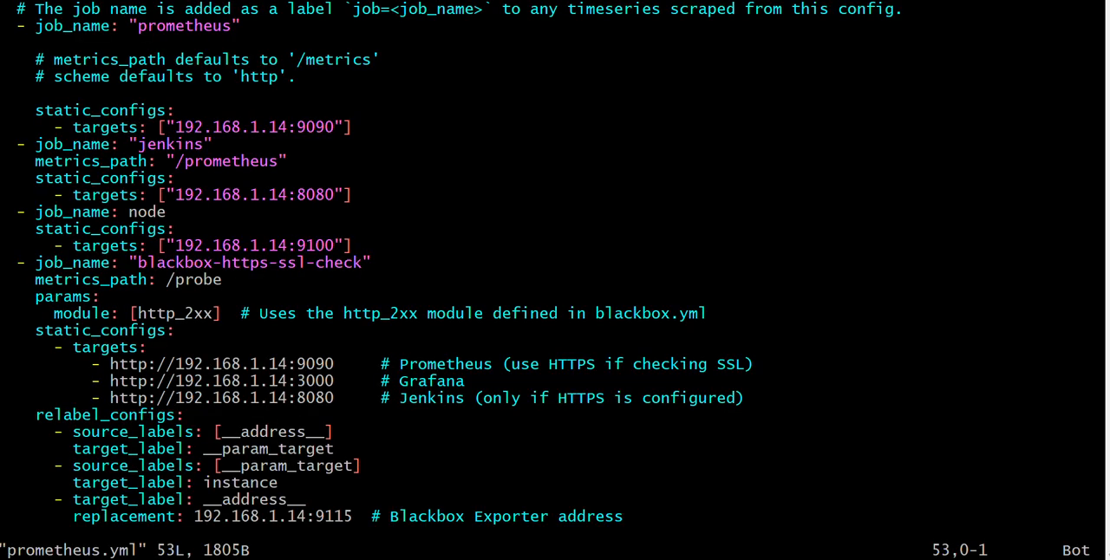
mouse_move(75, 296)
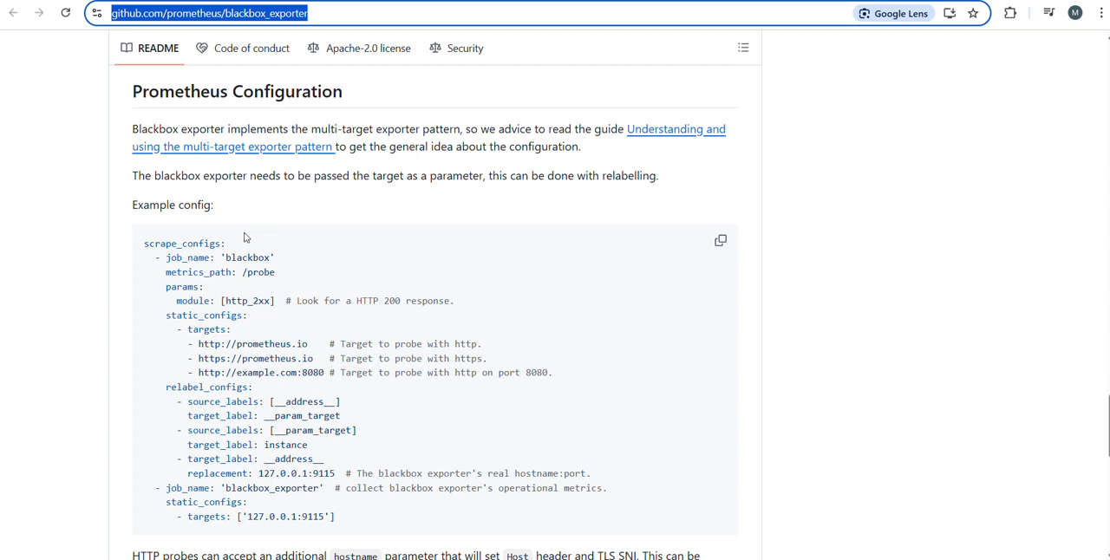
mouse_move(259, 234)
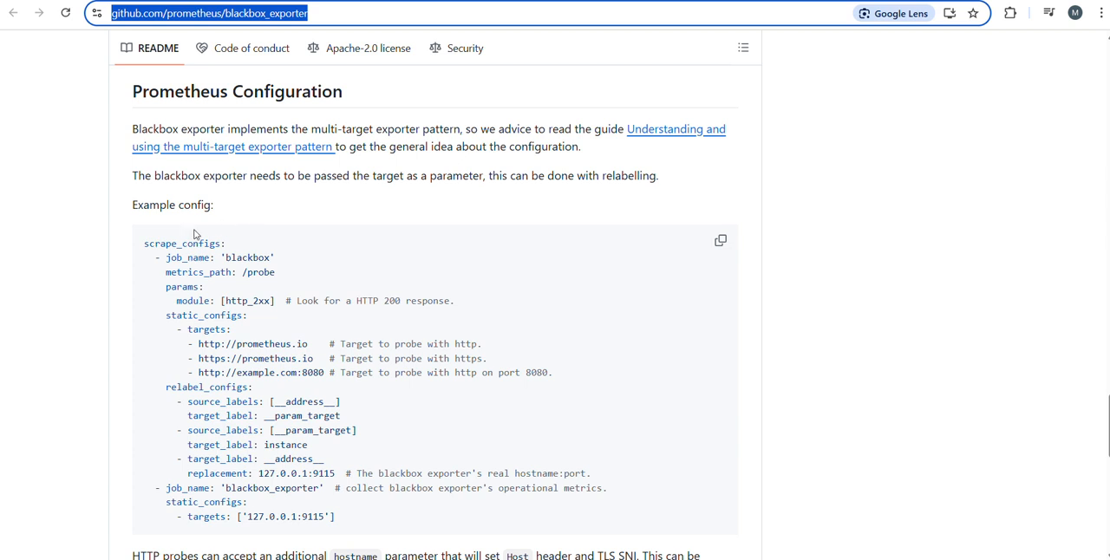
mouse_move(475, 283)
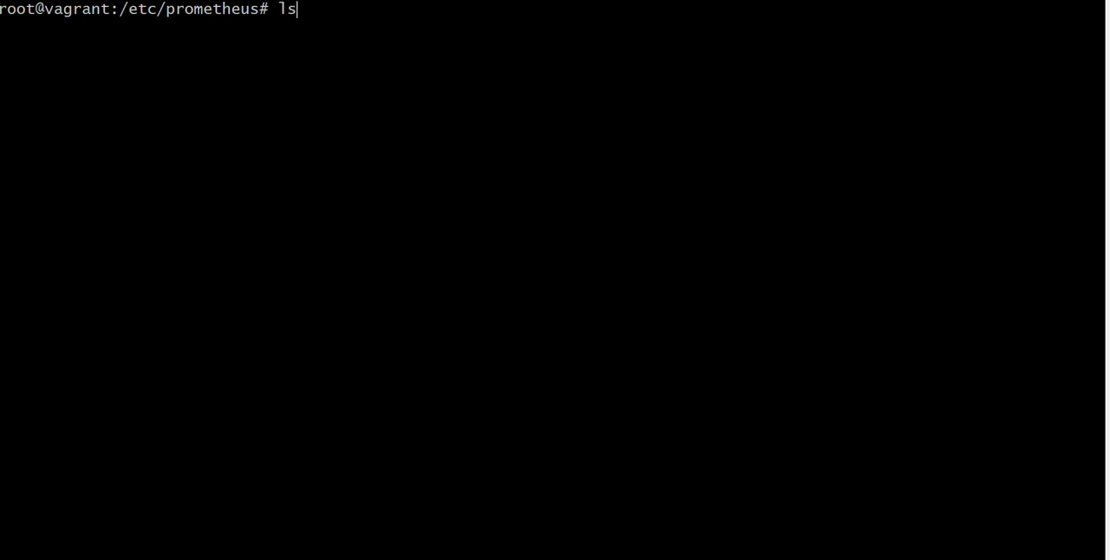
Restart the blackbox_exporter and prometheus services with sudo systemctl restart
type("sudo systemctl restart blackbox_exporter")
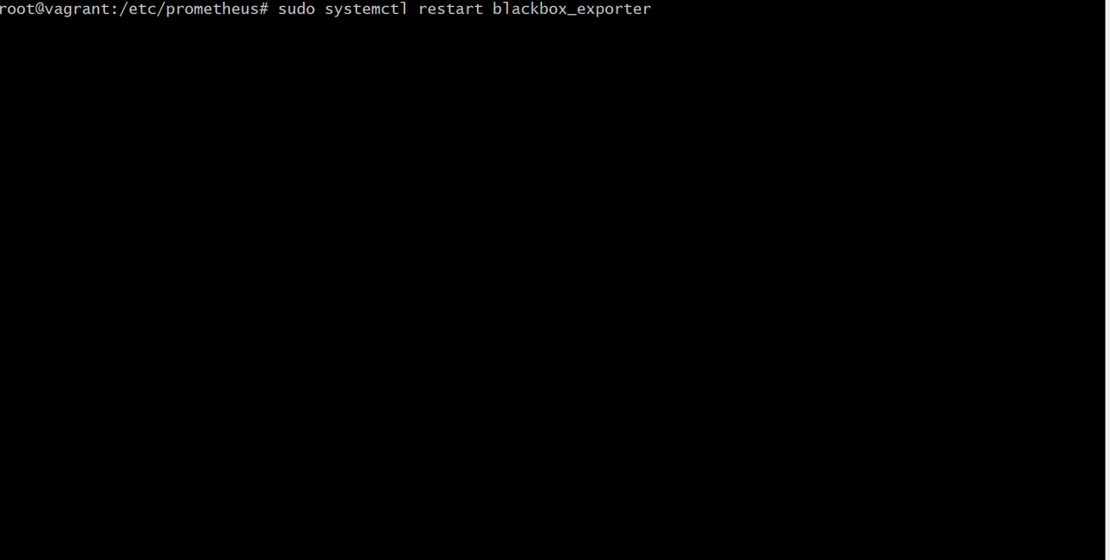
type("prometheus")
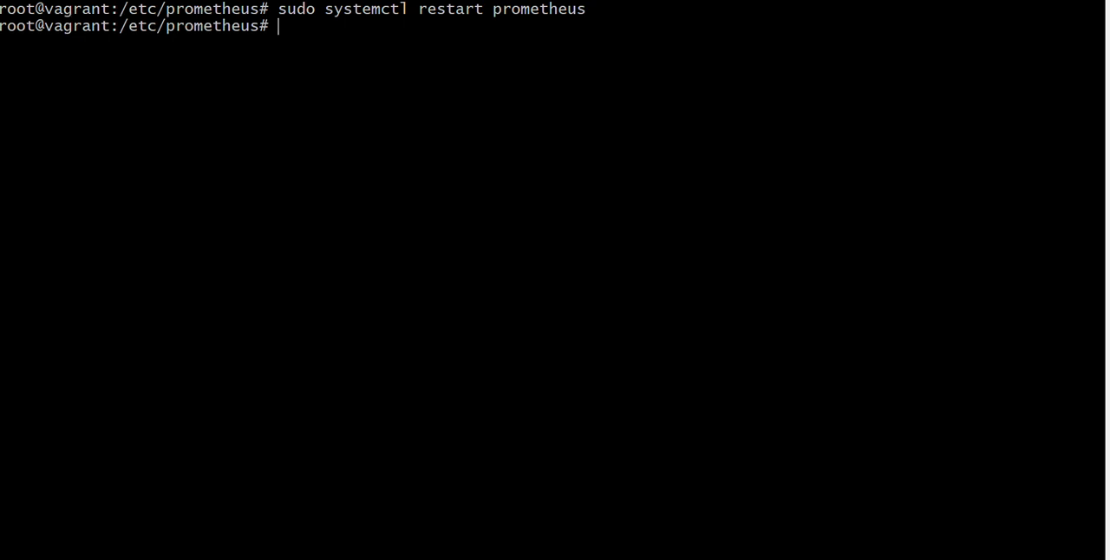
mouse_move(511, 203)
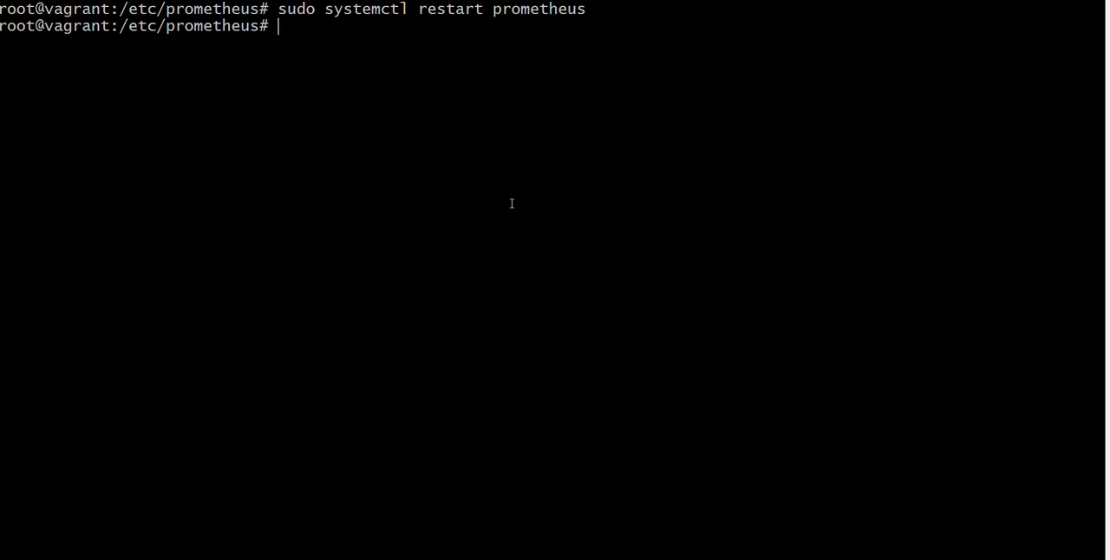
type("sudo systemctl restart blackbox_exporter")
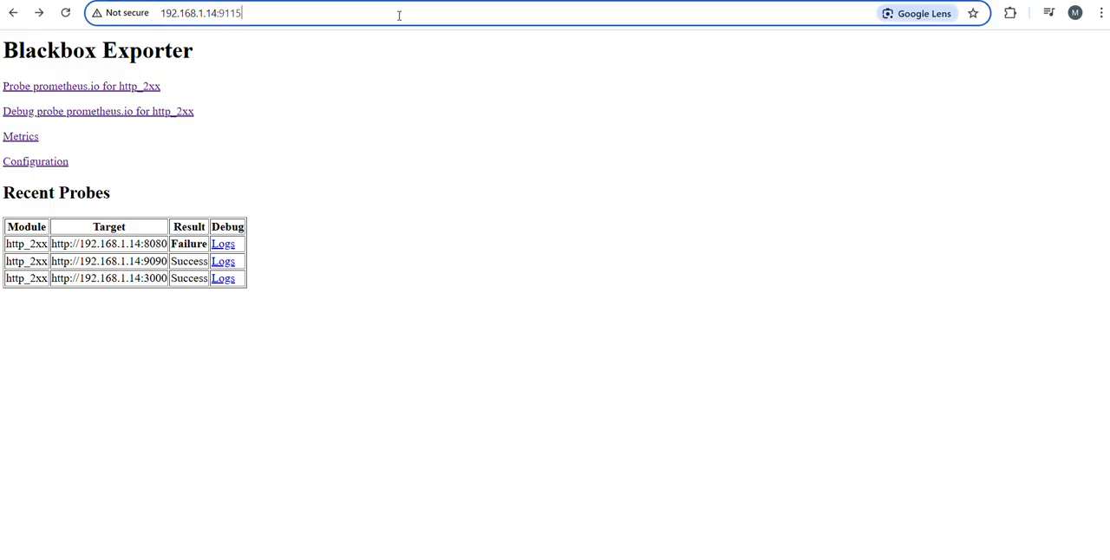
mouse_move(339, 16)
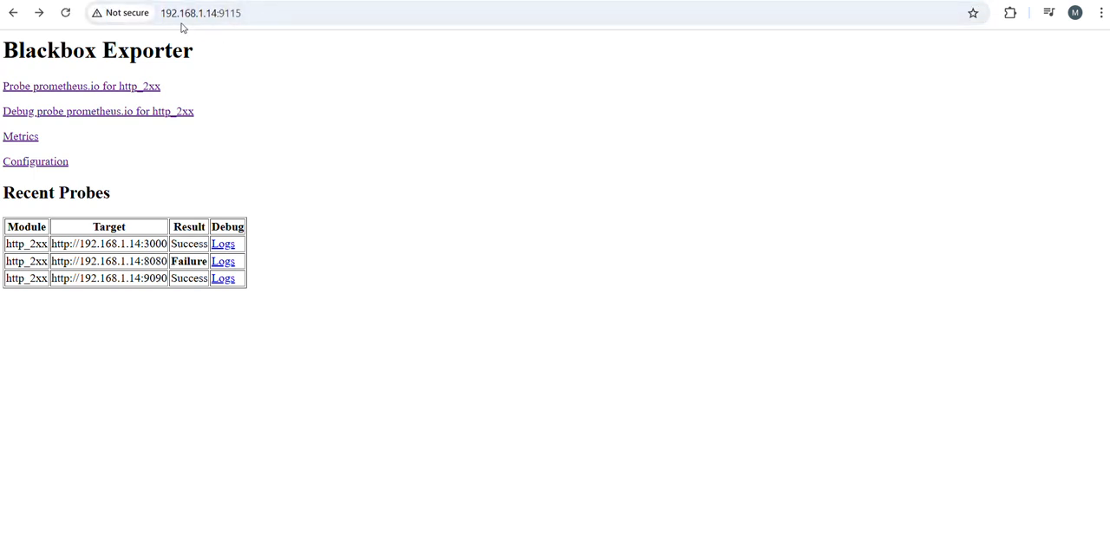
Check the exporter's Recent Probes table: port 9090 succeeding, port 8080 failing
left_click(199, 12)
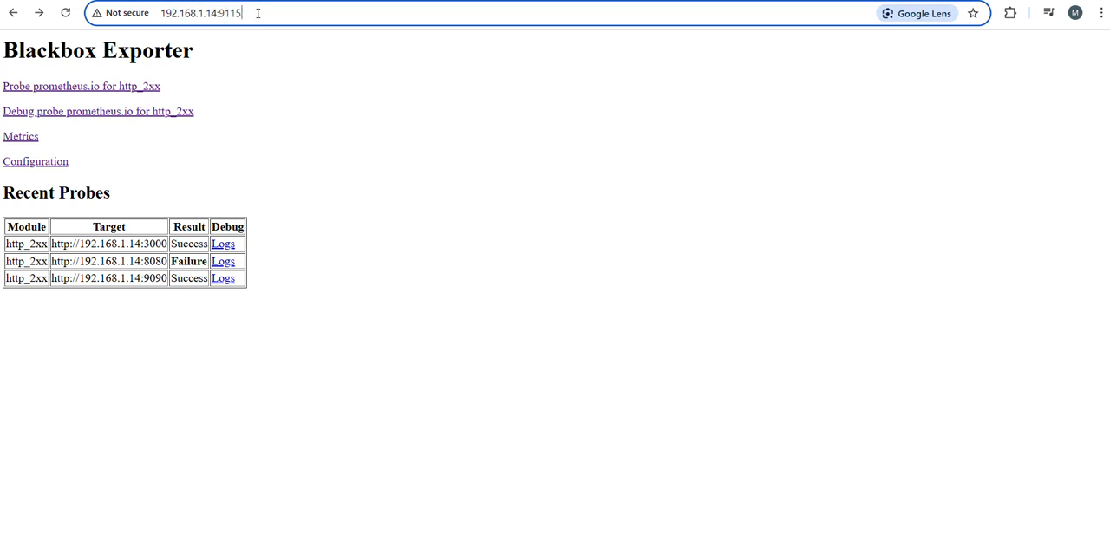
mouse_move(179, 277)
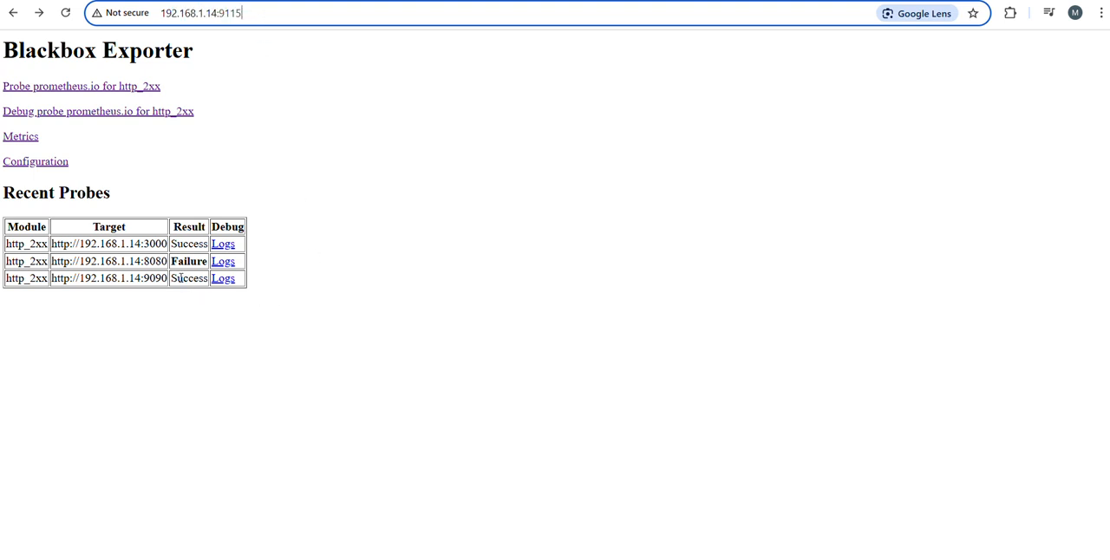
double_click(188, 279)
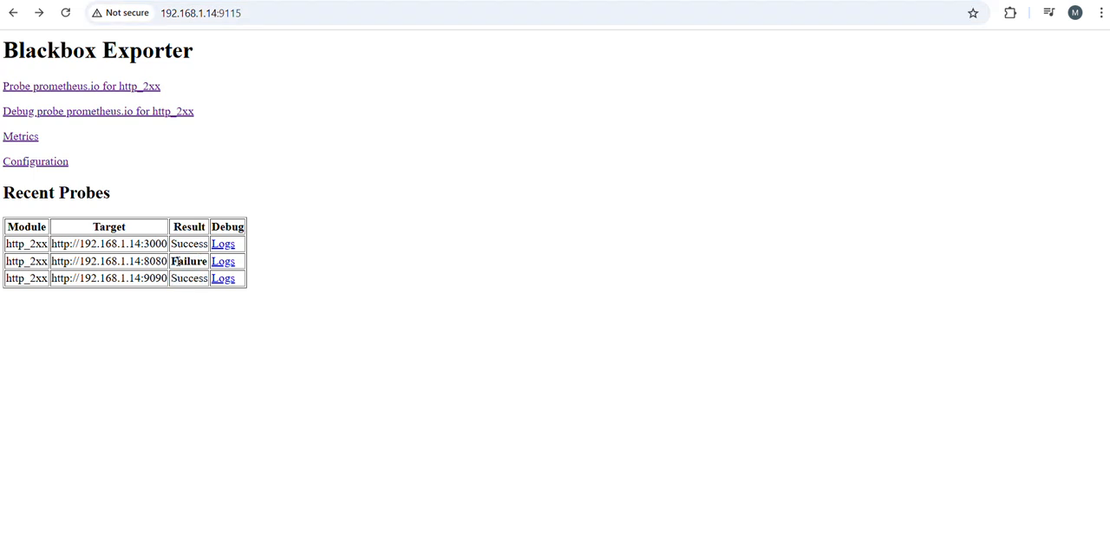
double_click(188, 261)
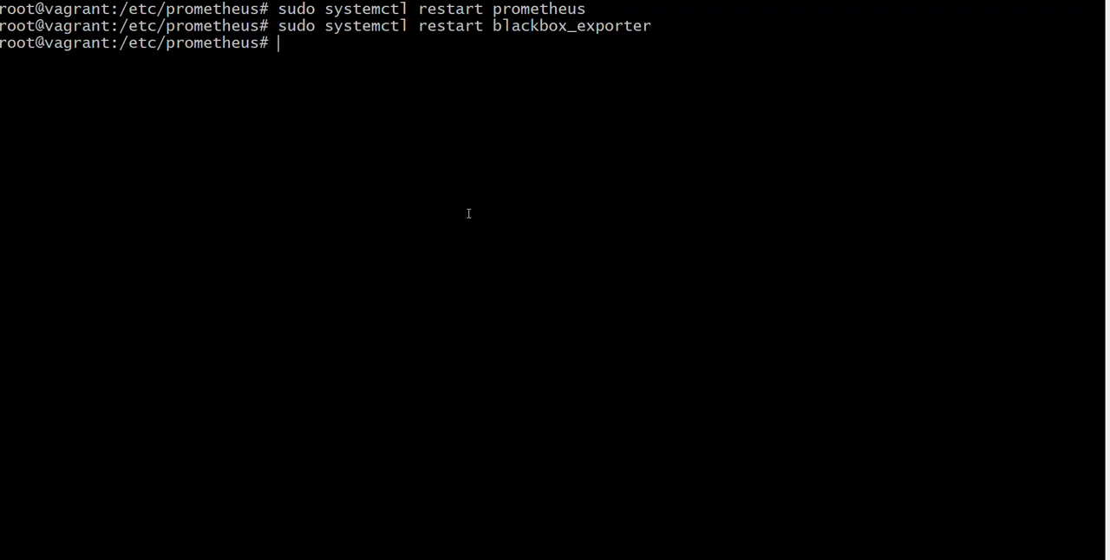
Begin typing a systemctl status command for the Jenkins service
type("system")
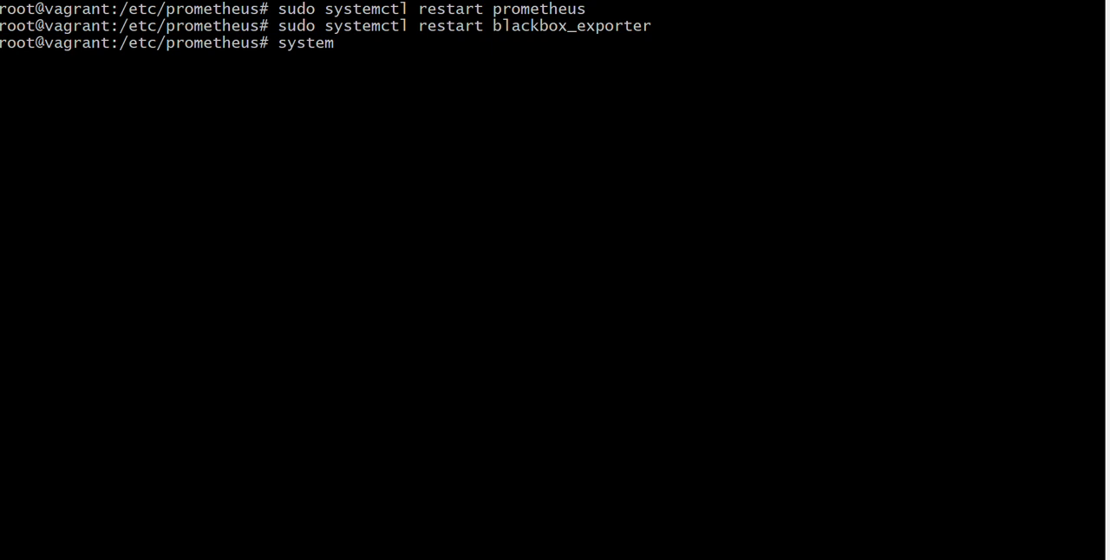
type("ctl")
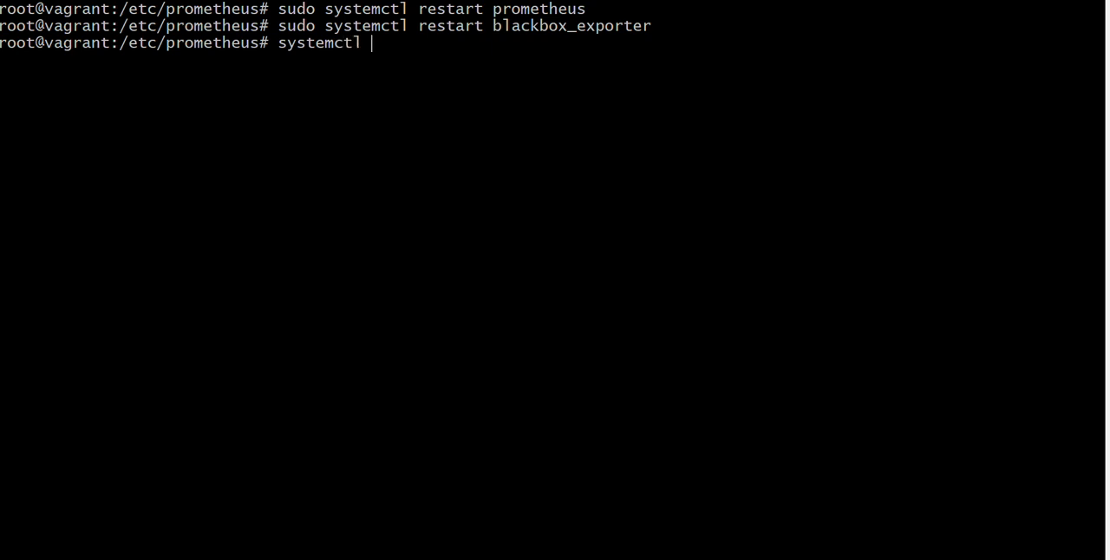
type("status jen")
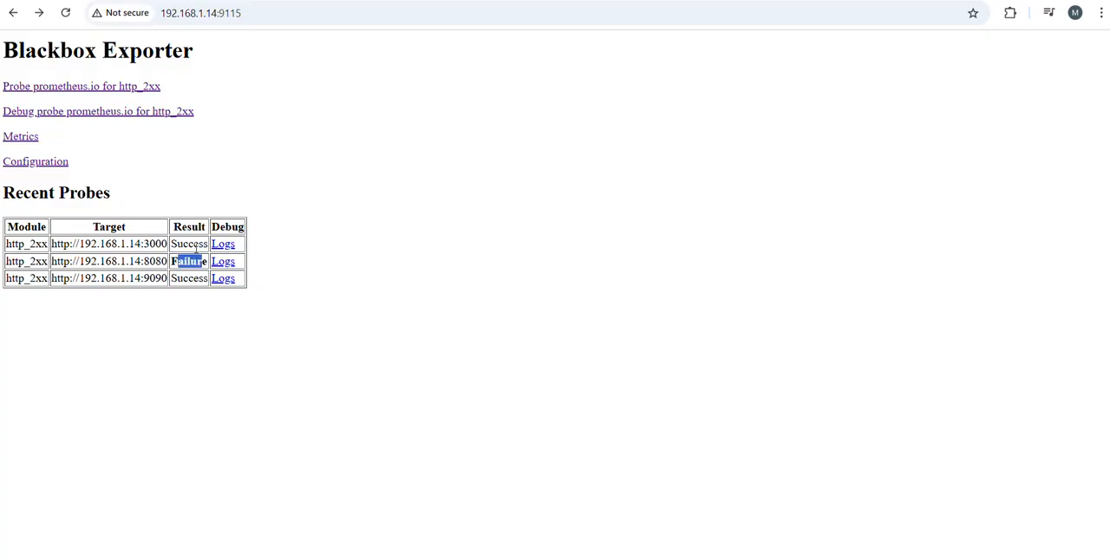
mouse_move(487, 310)
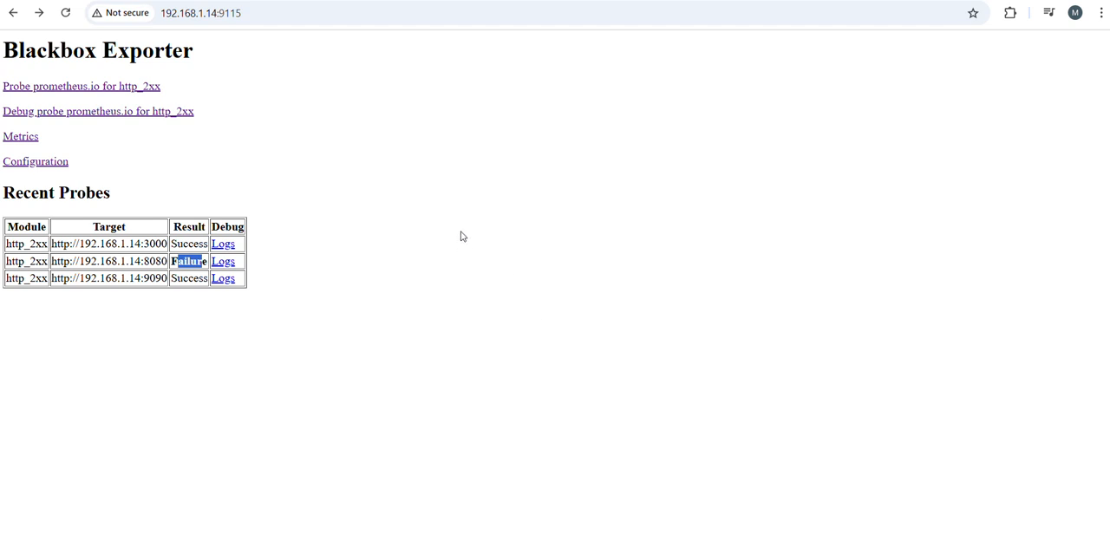
mouse_move(472, 103)
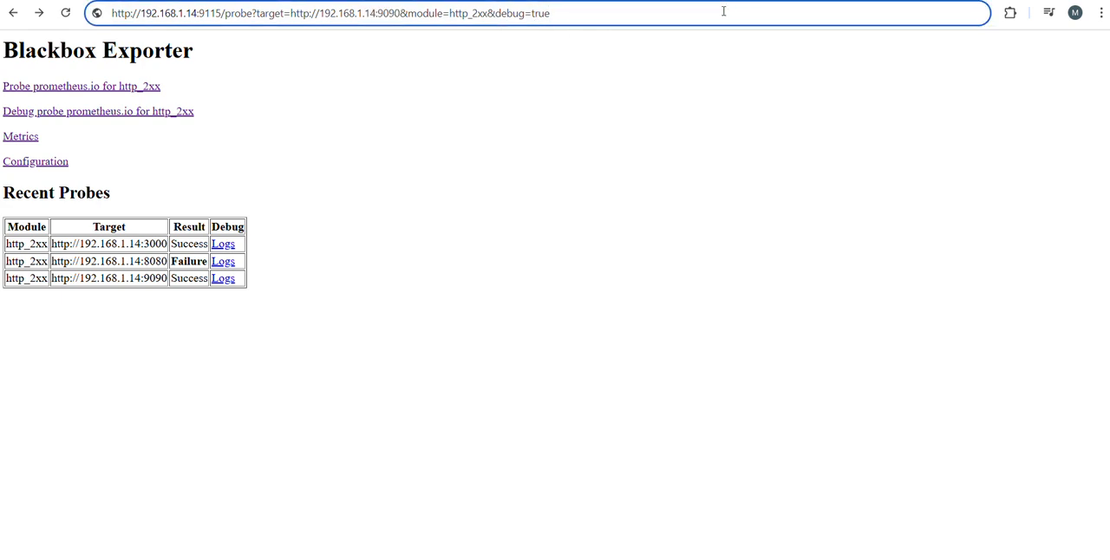
Load the port 9090 debug probe and scroll through its logs, metrics and http_2xx module
left_click(223, 278)
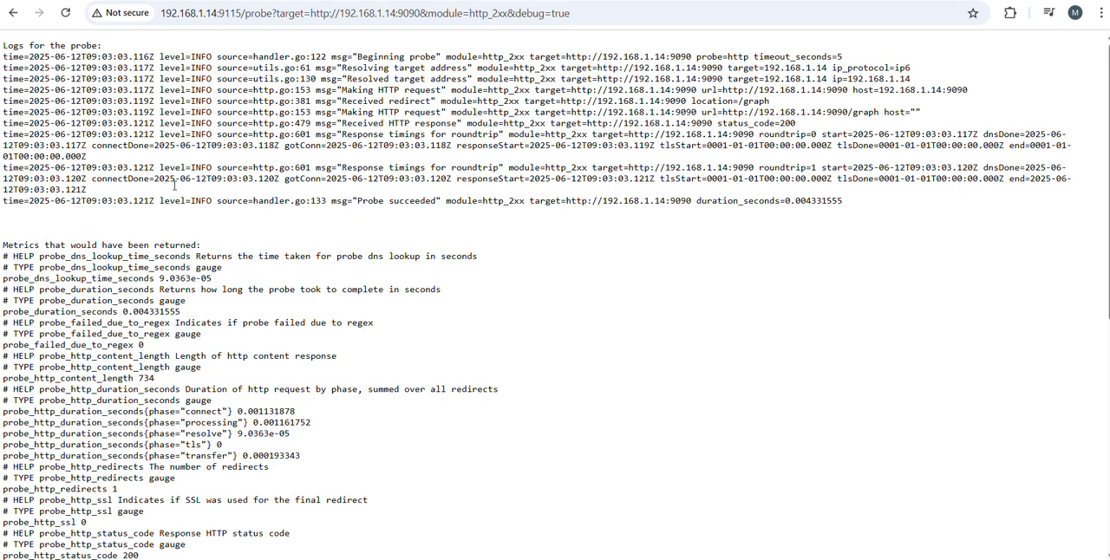
mouse_move(670, 183)
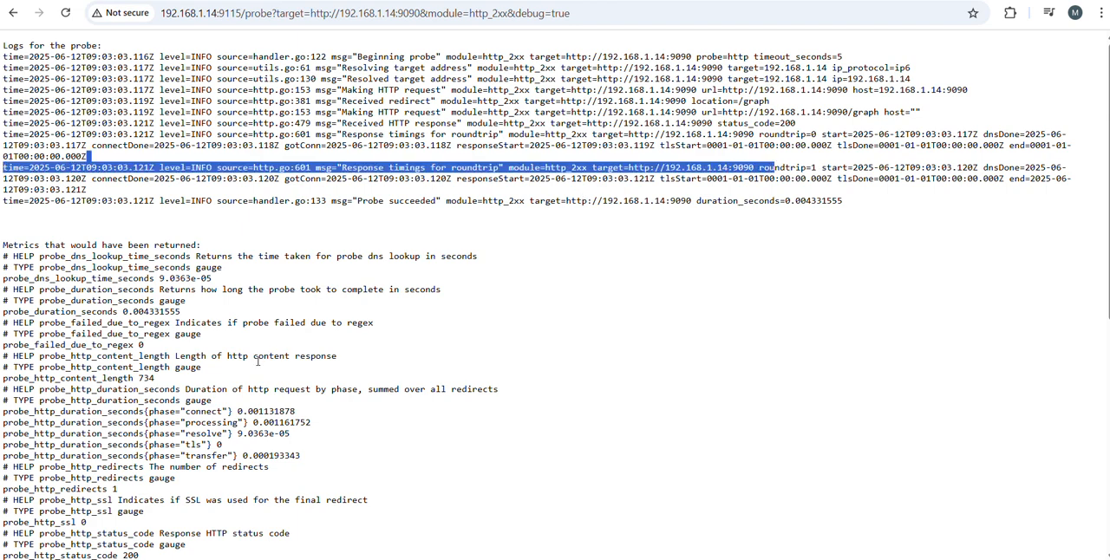
scroll("down", 3)
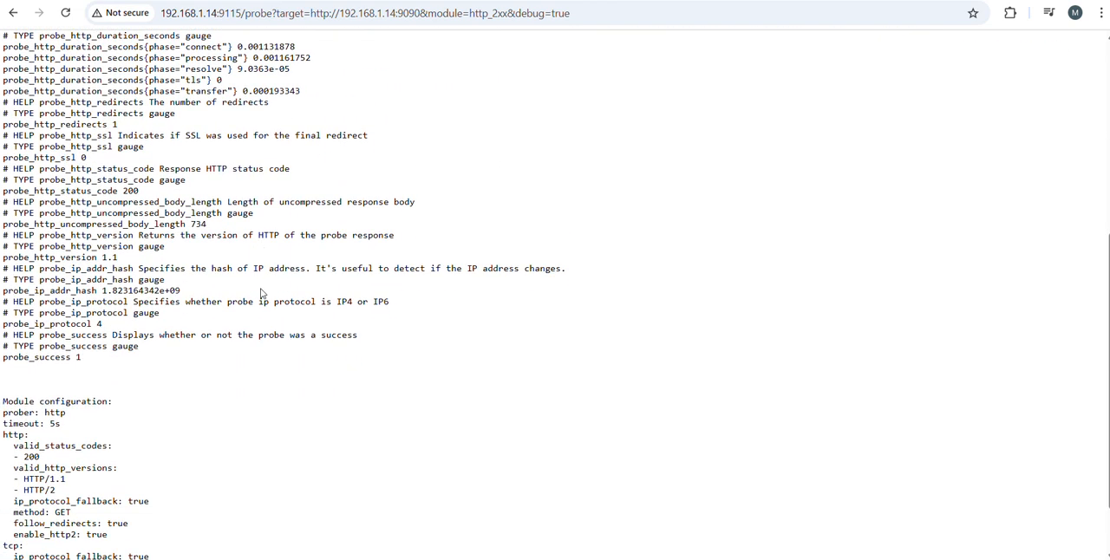
scroll("down", 3)
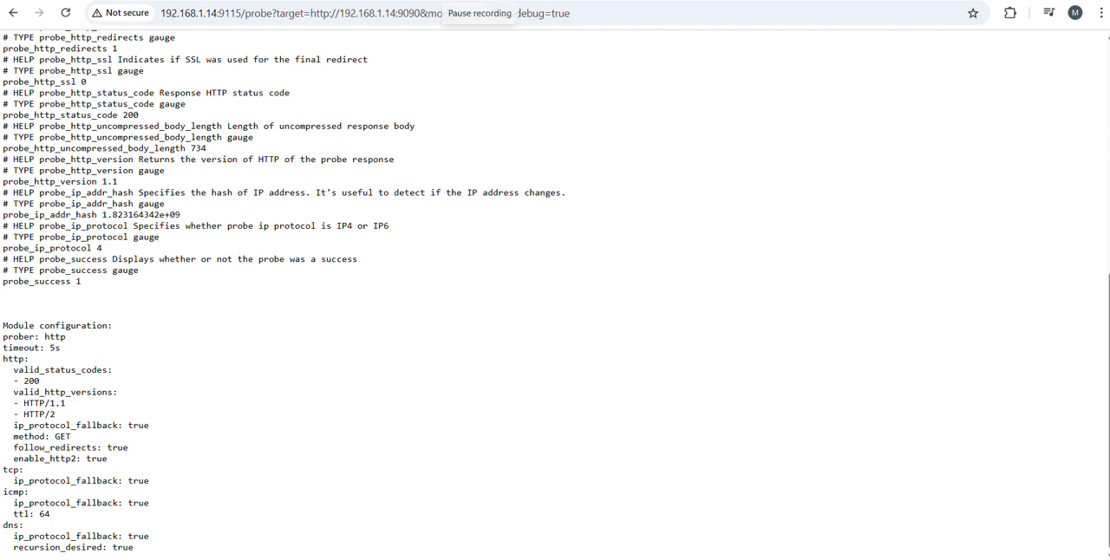
View the exporter's own metrics and its loaded module configuration pages
left_click(13, 12)
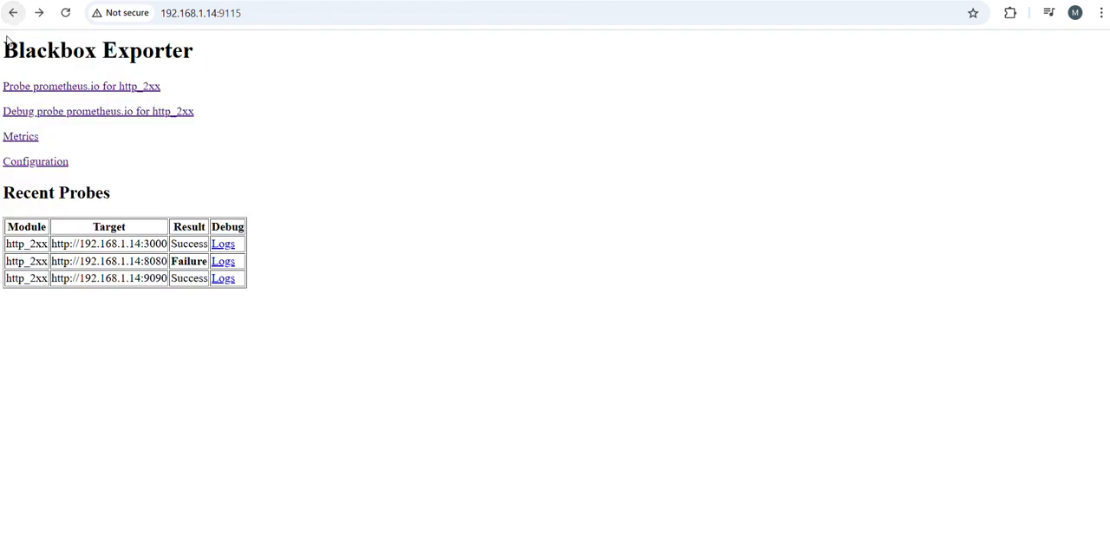
left_click(19, 136)
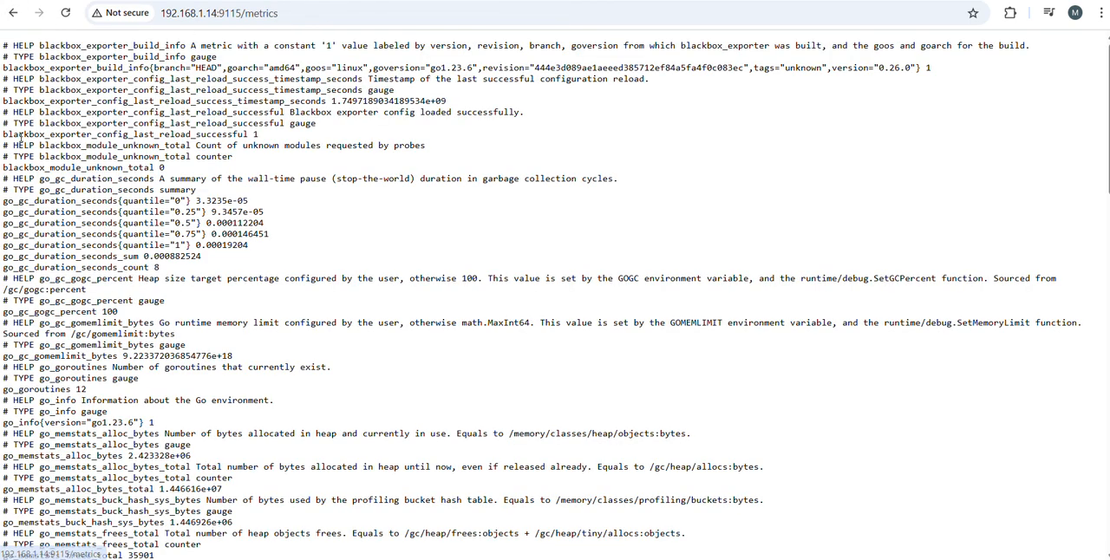
left_click(13, 12)
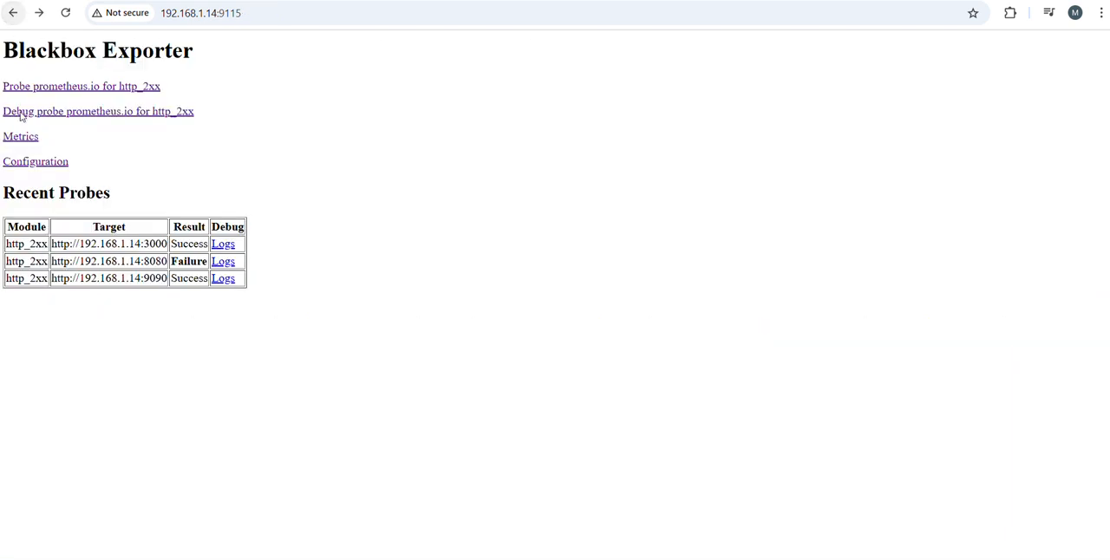
left_click(34, 161)
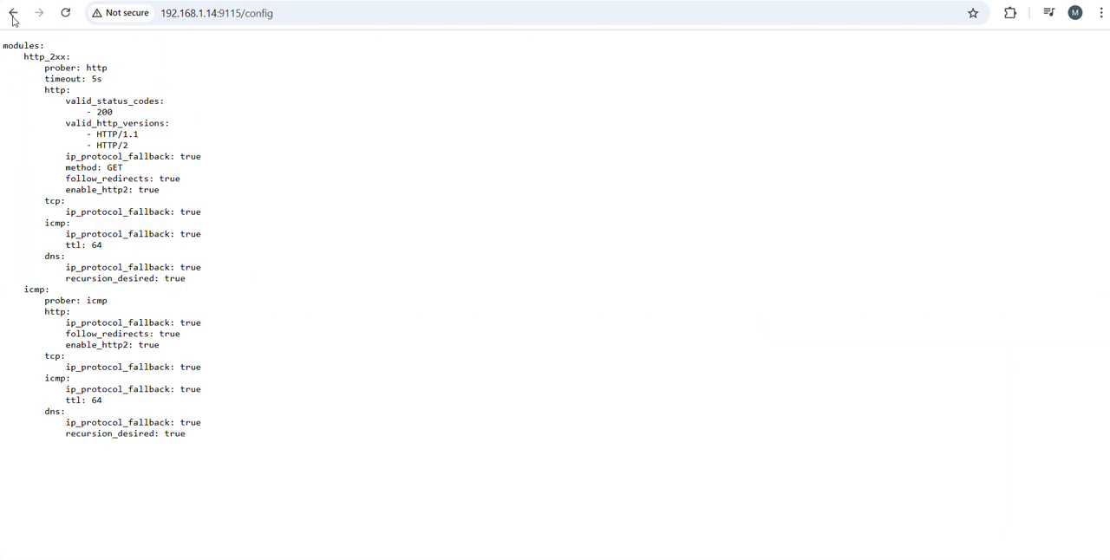
Run the http_2xx probe against prometheus.io, then return to Grafana's dashboard list
left_click(13, 13)
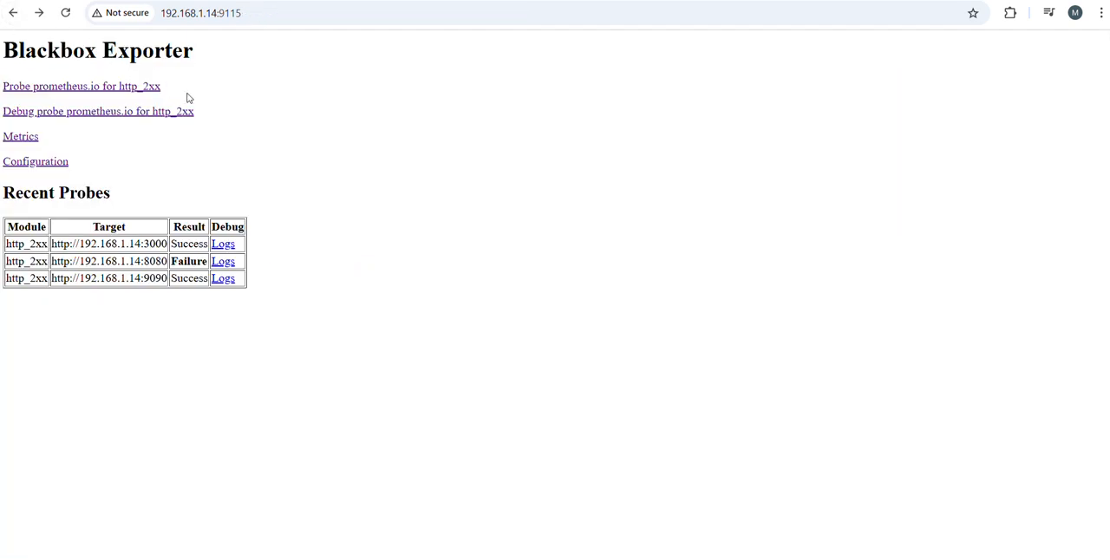
left_click(81, 85)
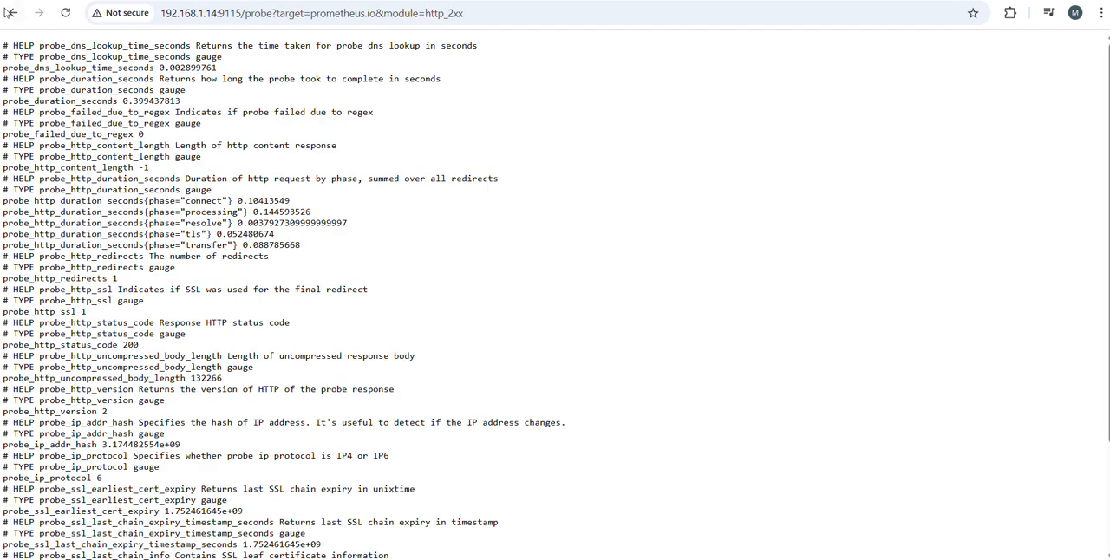
left_click(13, 12)
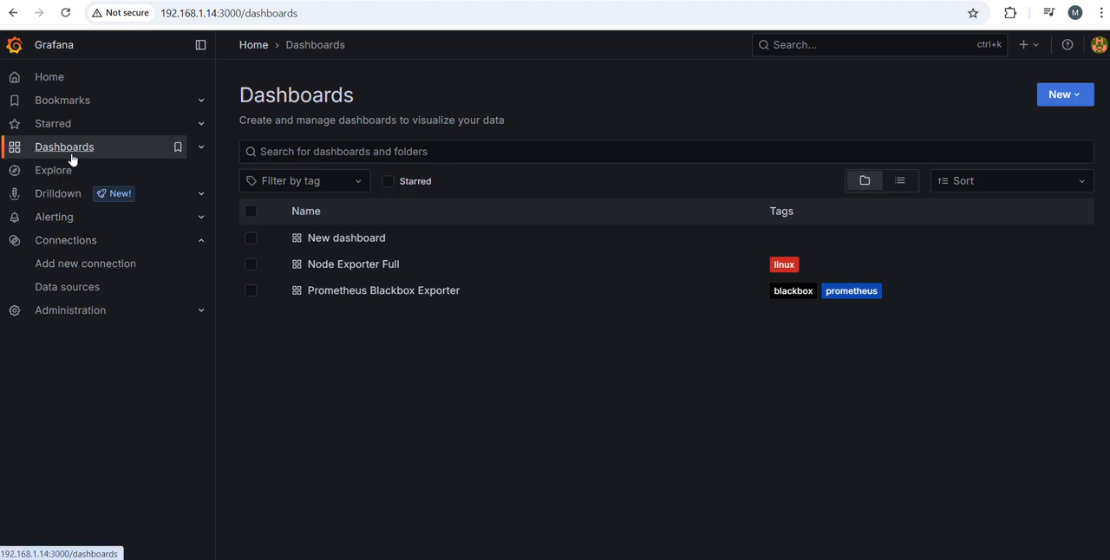
mouse_move(73, 159)
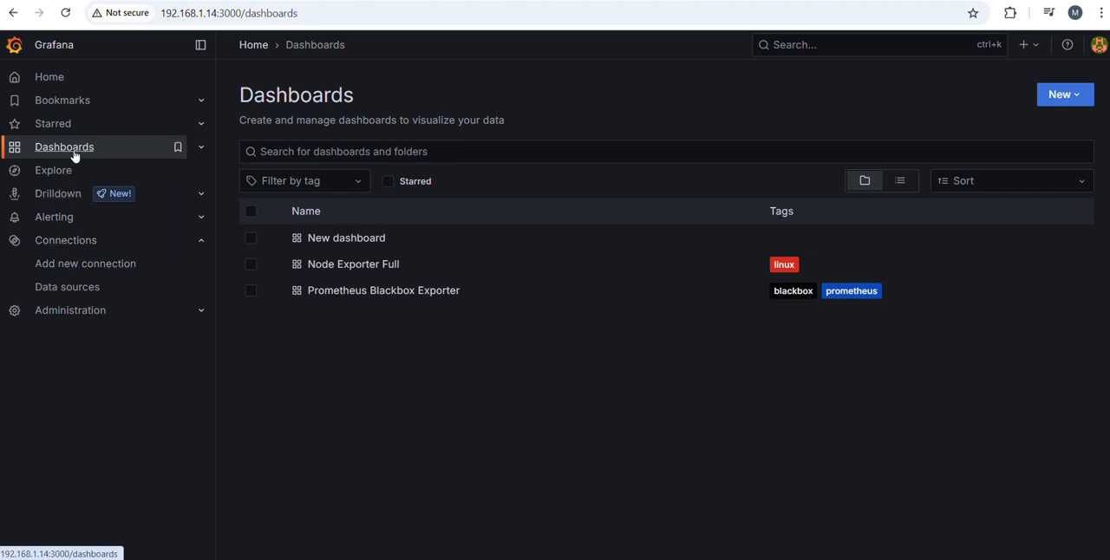
Start a new dashboard import in Grafana and enter dashboard ID 14928
left_click(1064, 94)
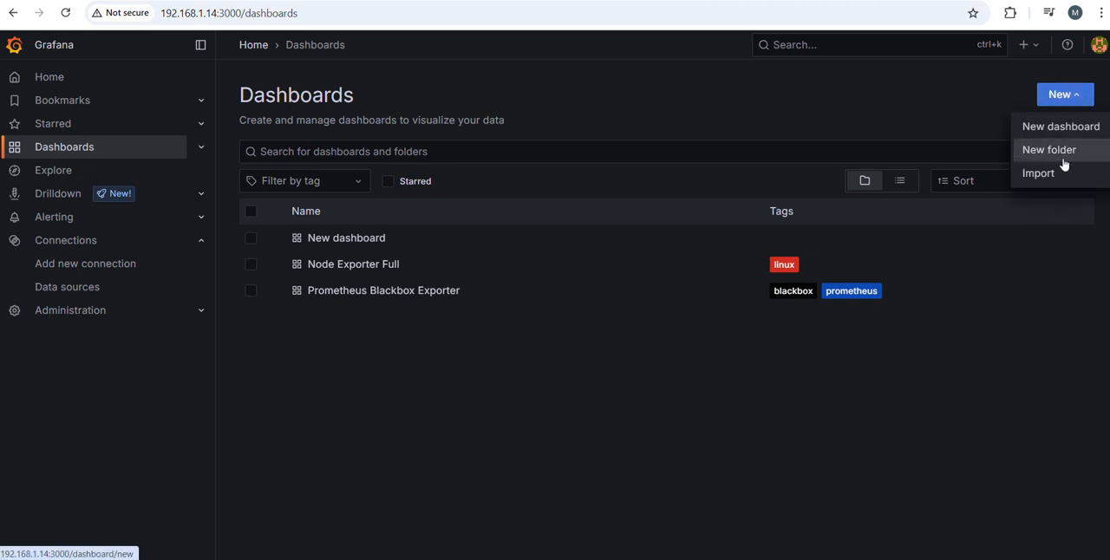
left_click(1038, 173)
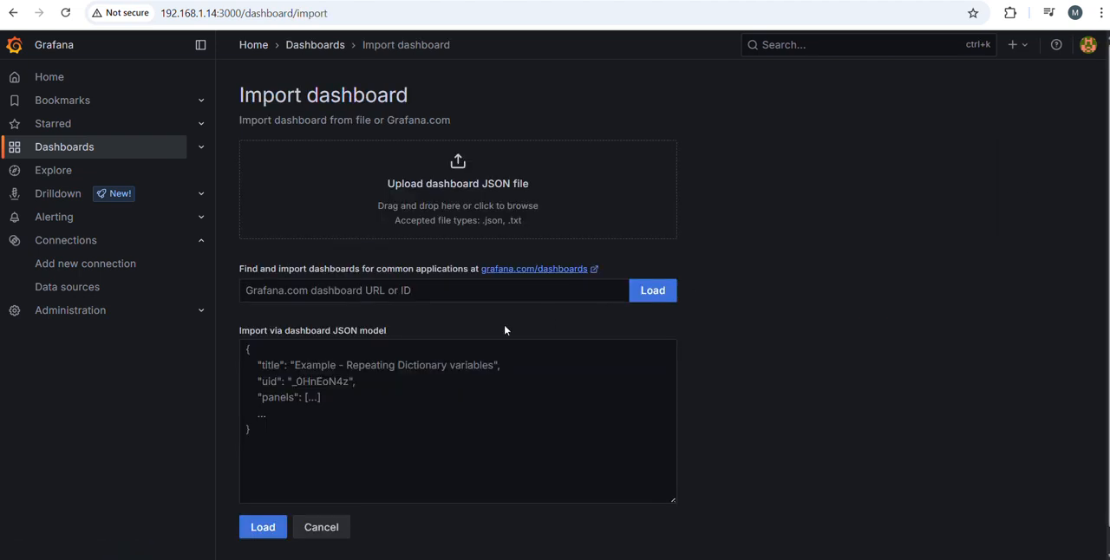
type("14928-prometheus-blackbox-ex")
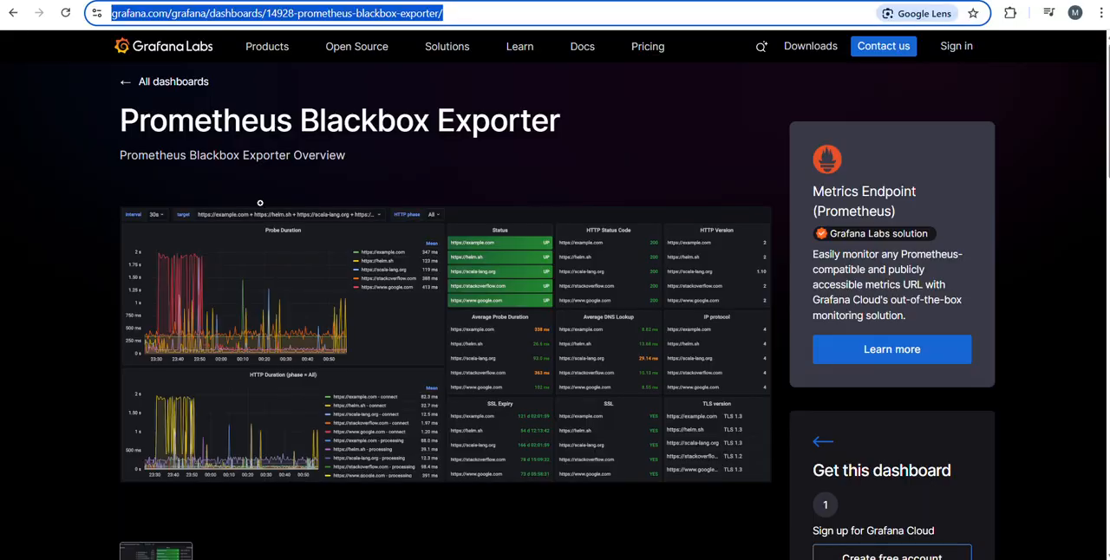
Scroll the Grafana.com Prometheus Blackbox Exporter page to confirm ID 14928
scroll("down", 3)
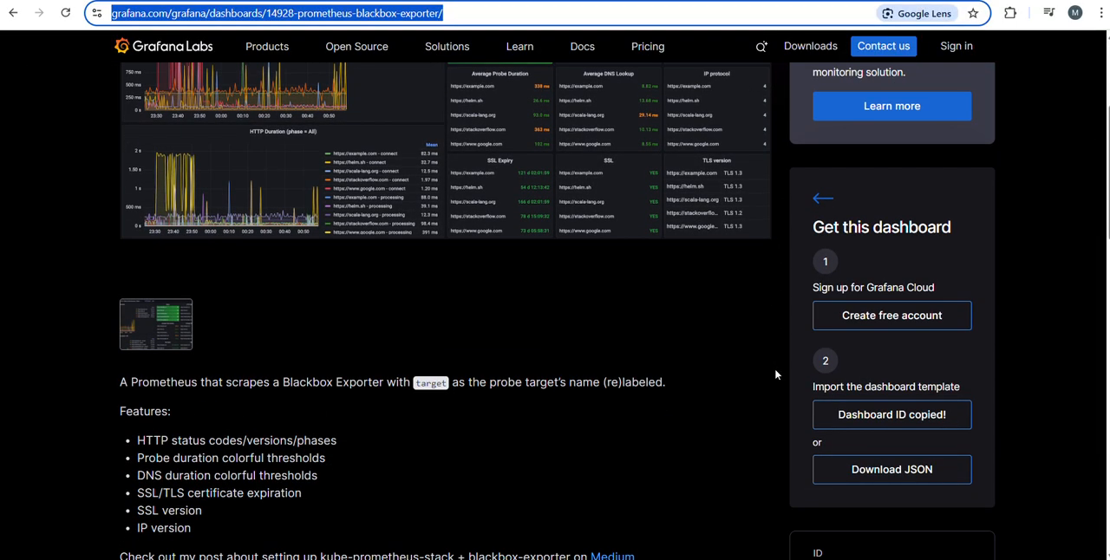
scroll("down", 3)
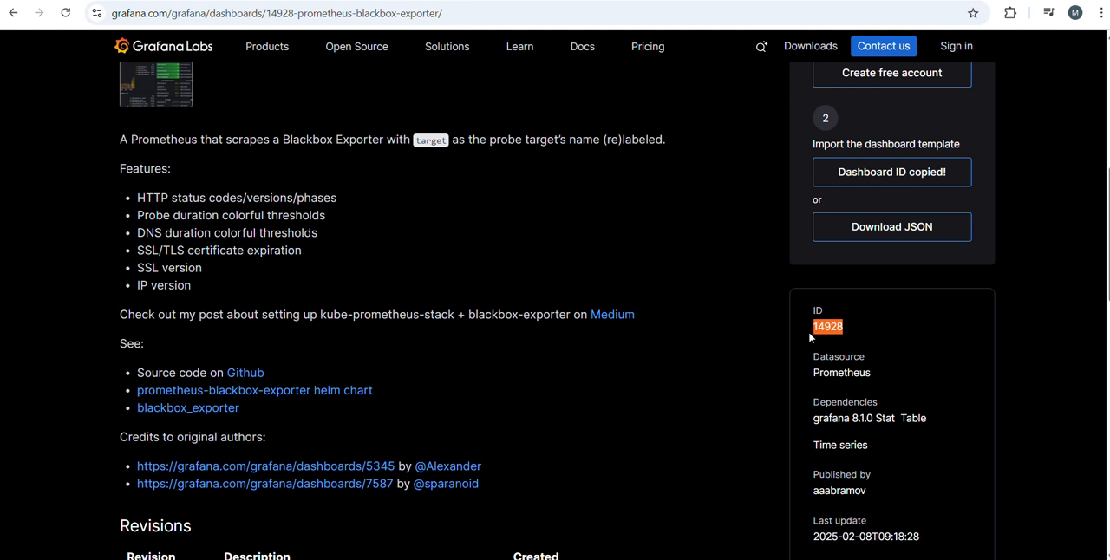
mouse_move(815, 346)
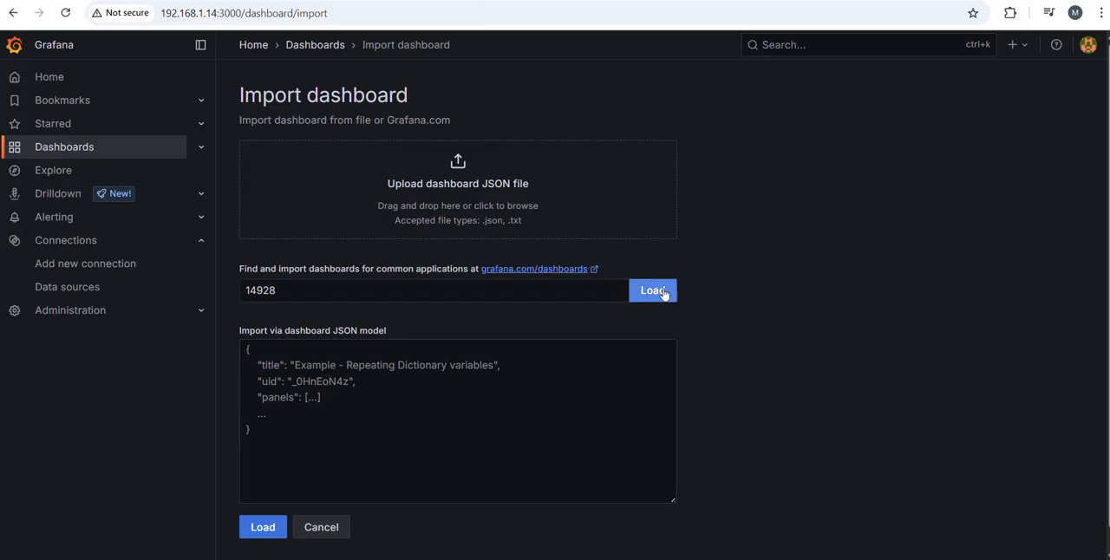
Load dashboard 14928, choose prometheus-1 as data source, and import with overwrite
left_click(652, 289)
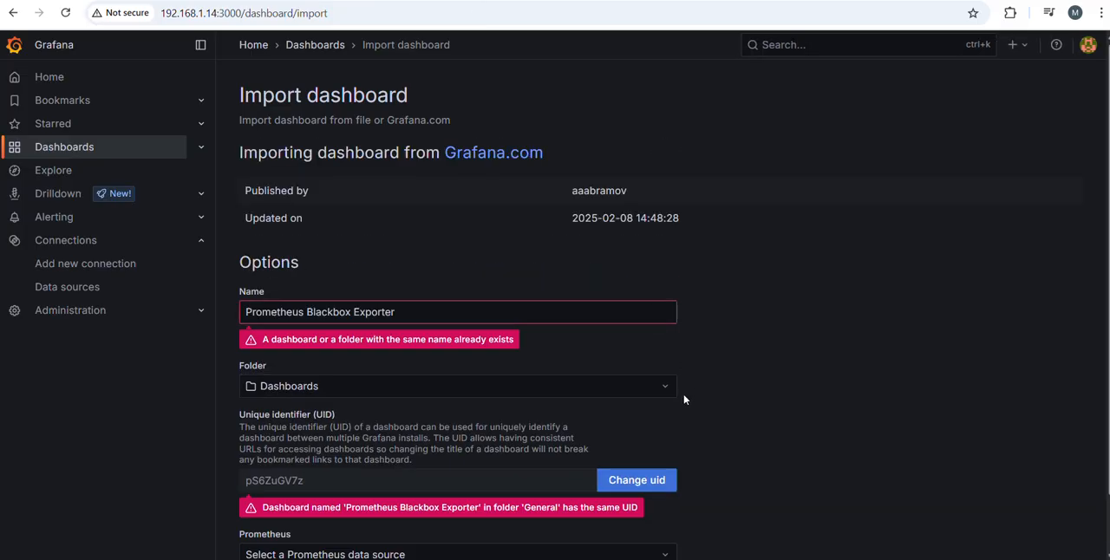
left_click(458, 312)
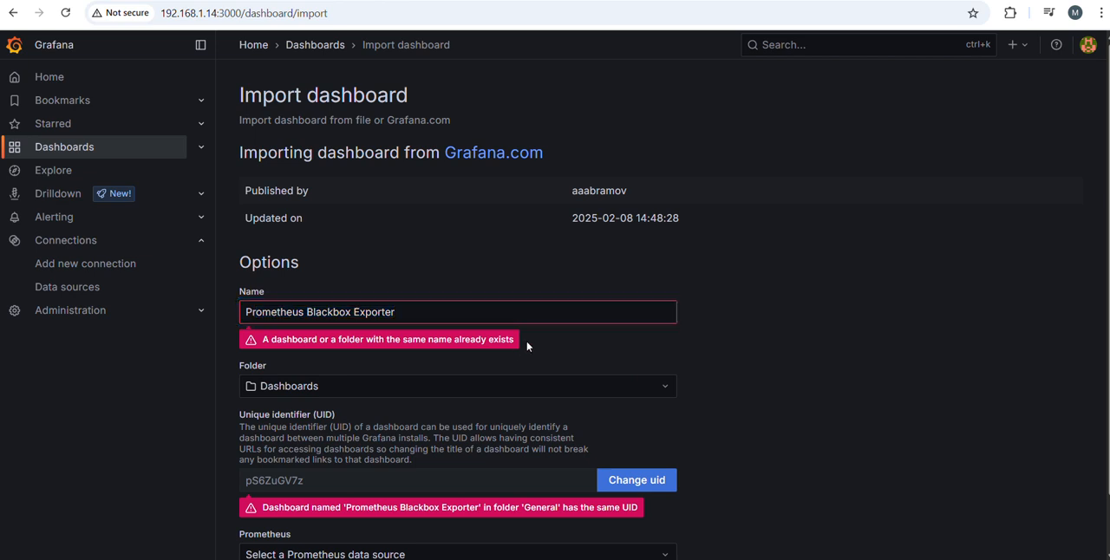
scroll("down", 3)
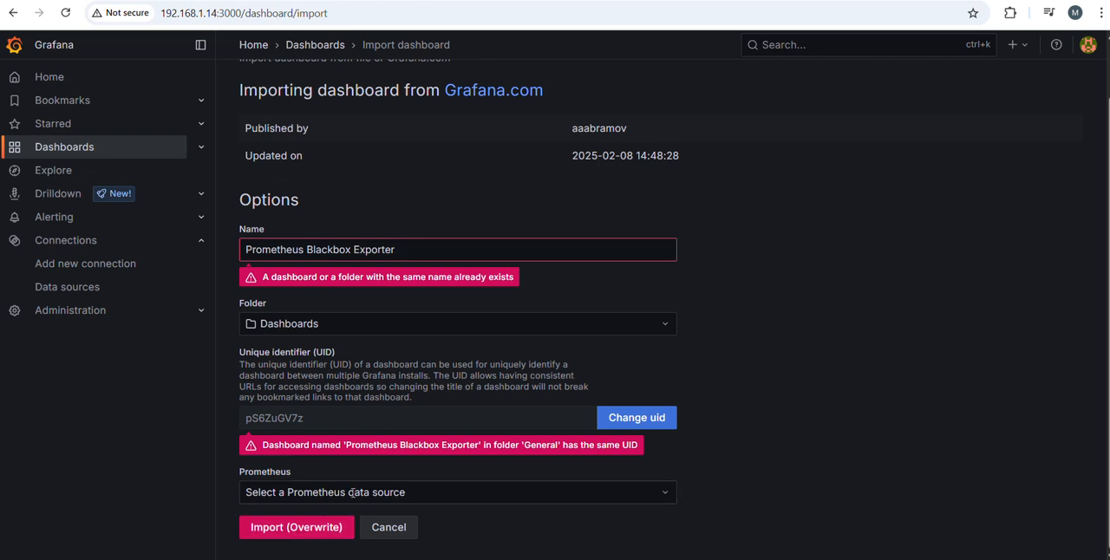
left_click(456, 492)
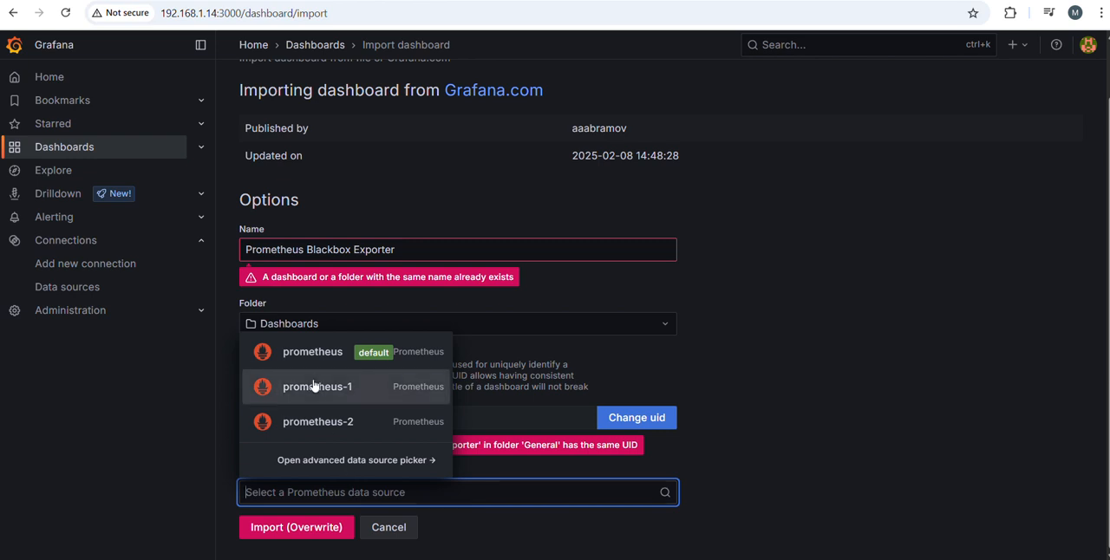
left_click(317, 386)
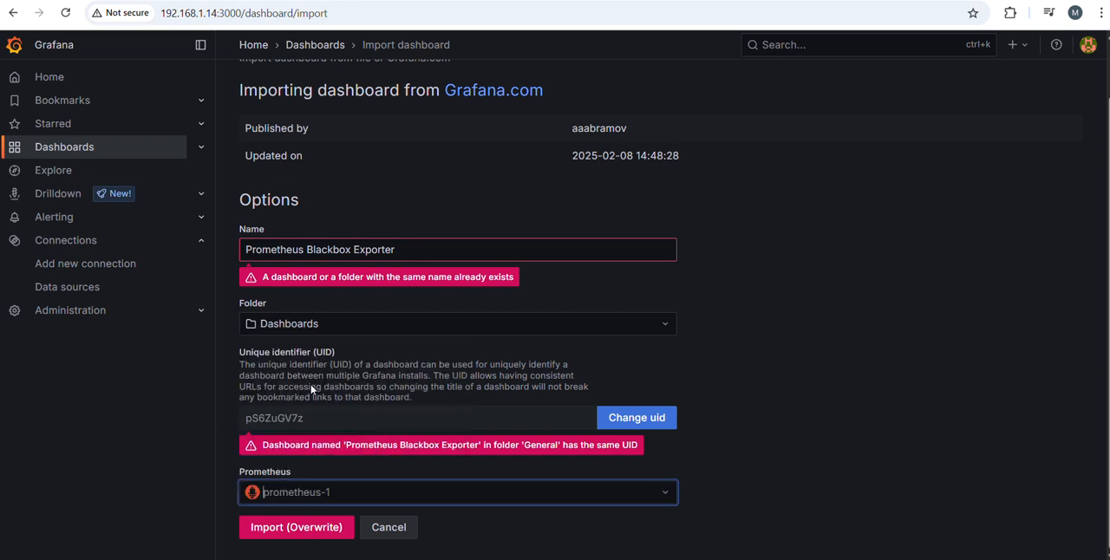
left_click(296, 527)
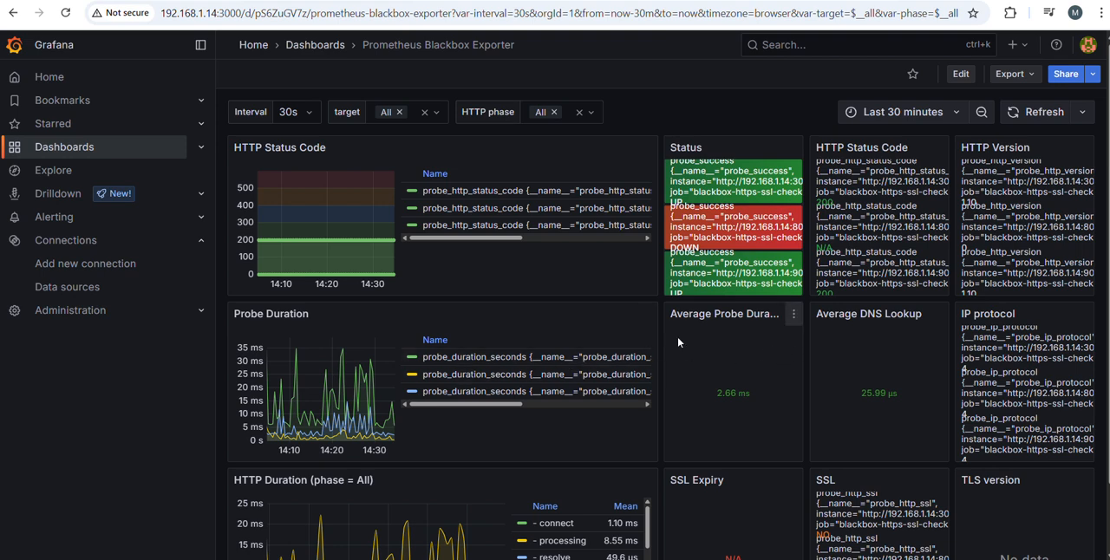
mouse_move(874, 253)
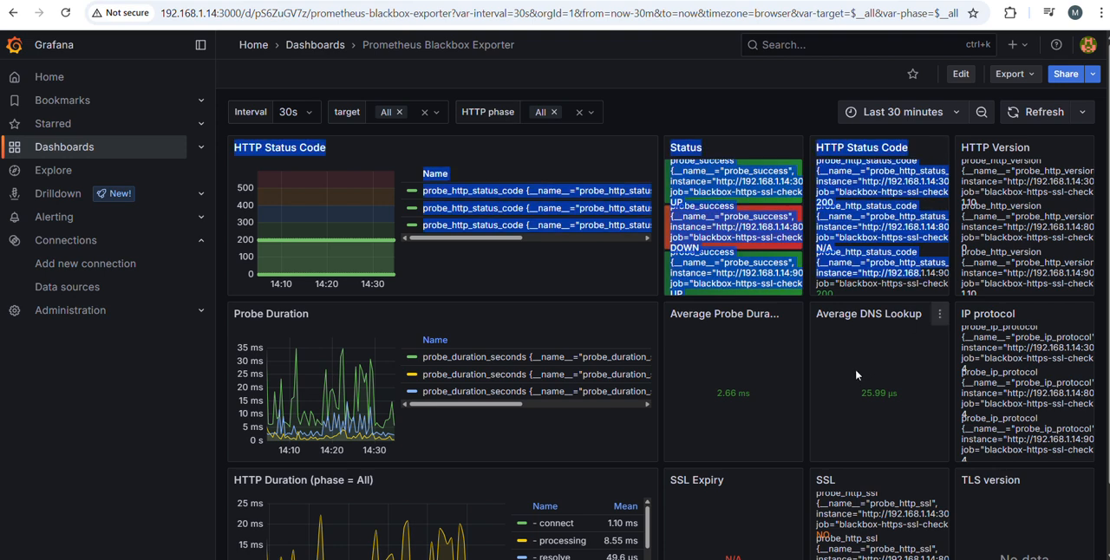
scroll("down", 3)
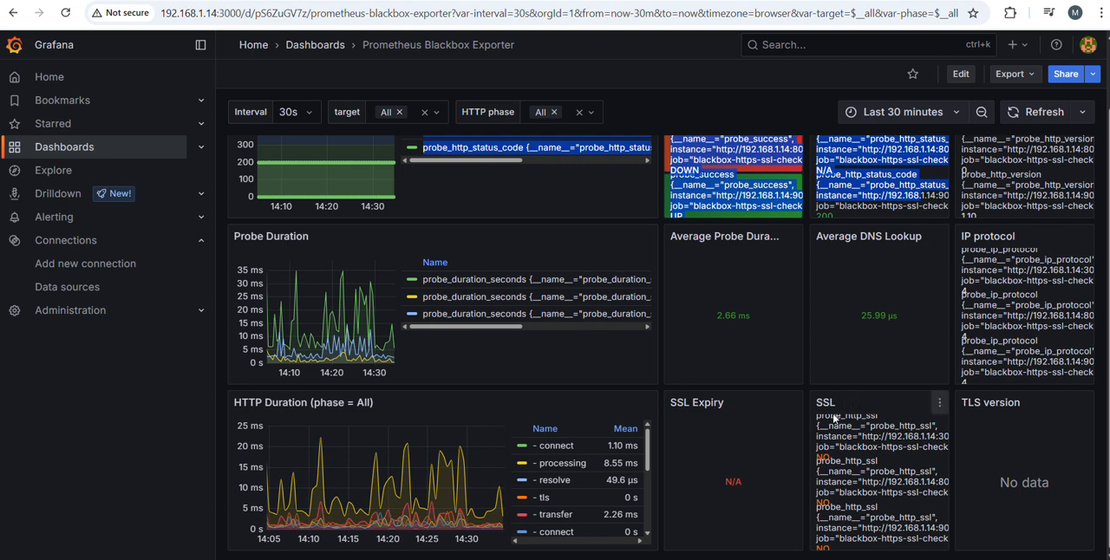
mouse_move(353, 449)
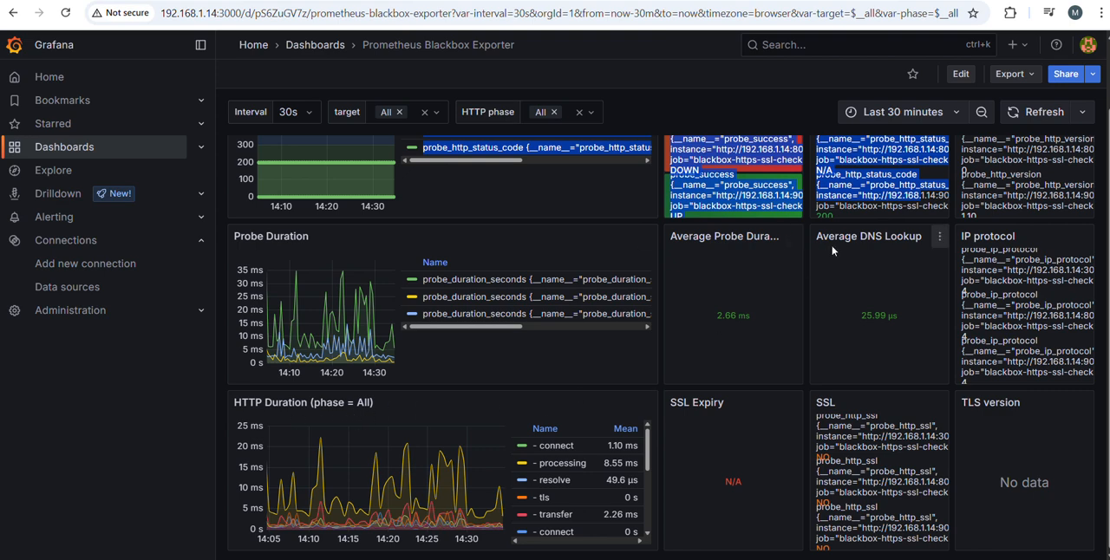
mouse_move(384, 377)
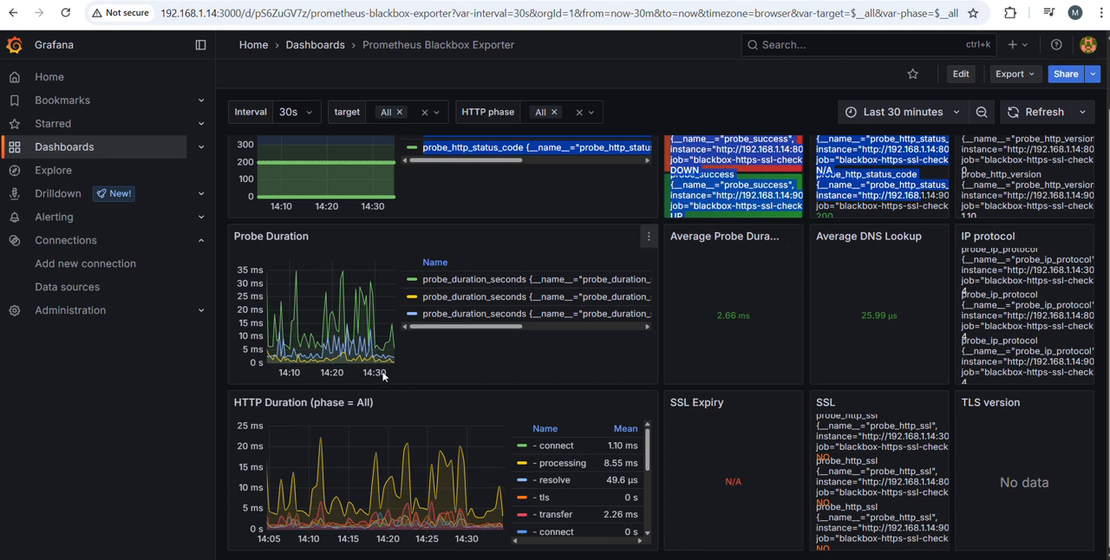
mouse_move(523, 217)
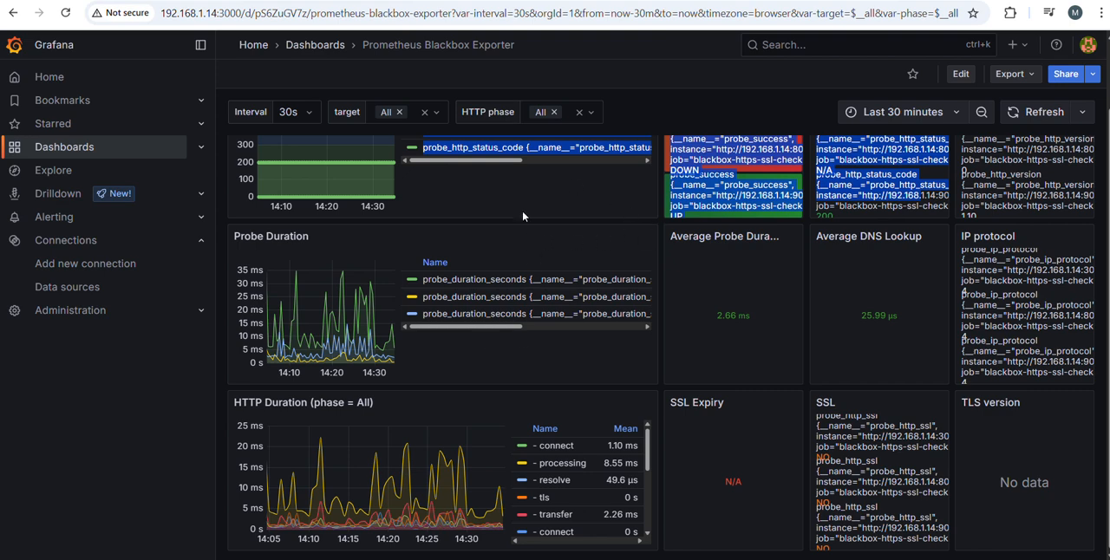